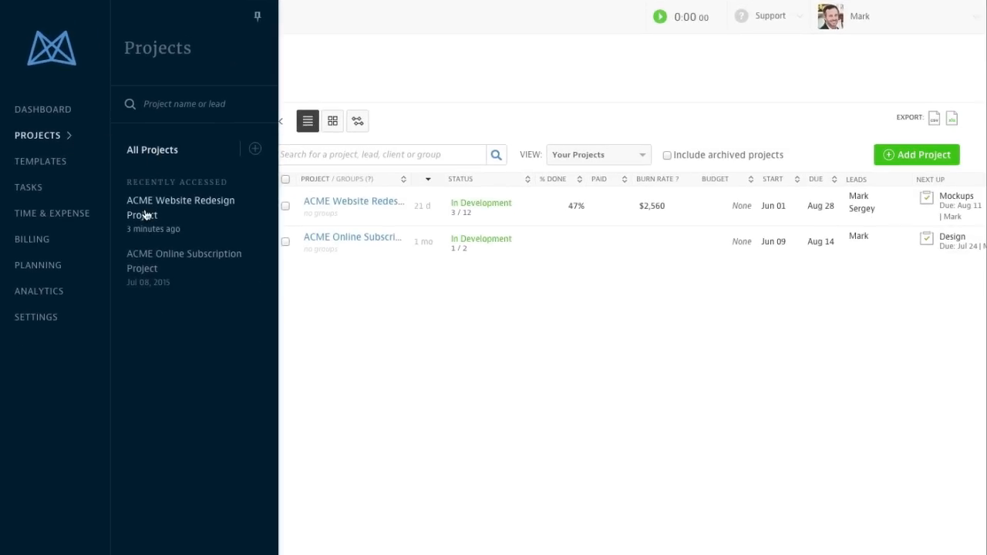
Step: Open the ACME Website Redesign Project, review its Activity page, and show the Task Tracker
left_click(181, 207)
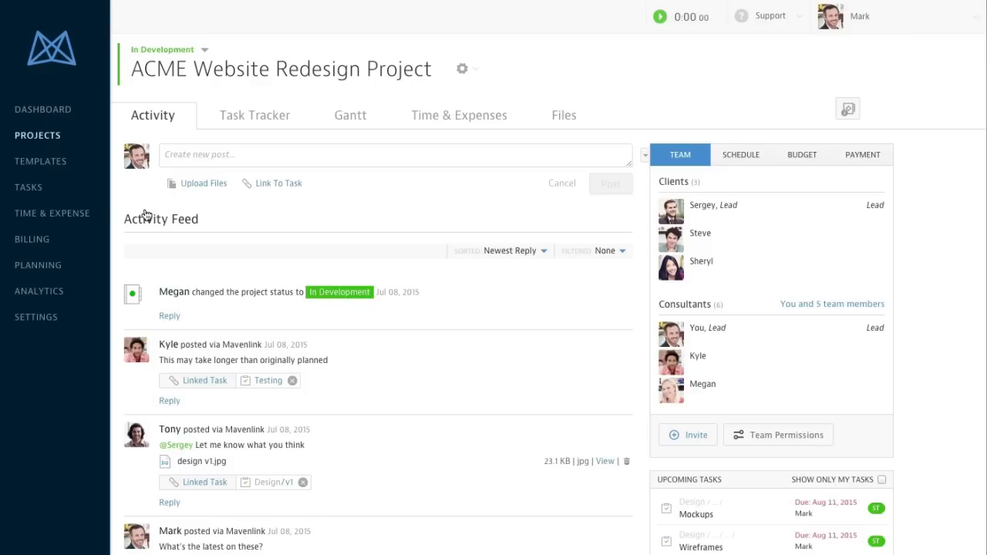
scroll("down", 3)
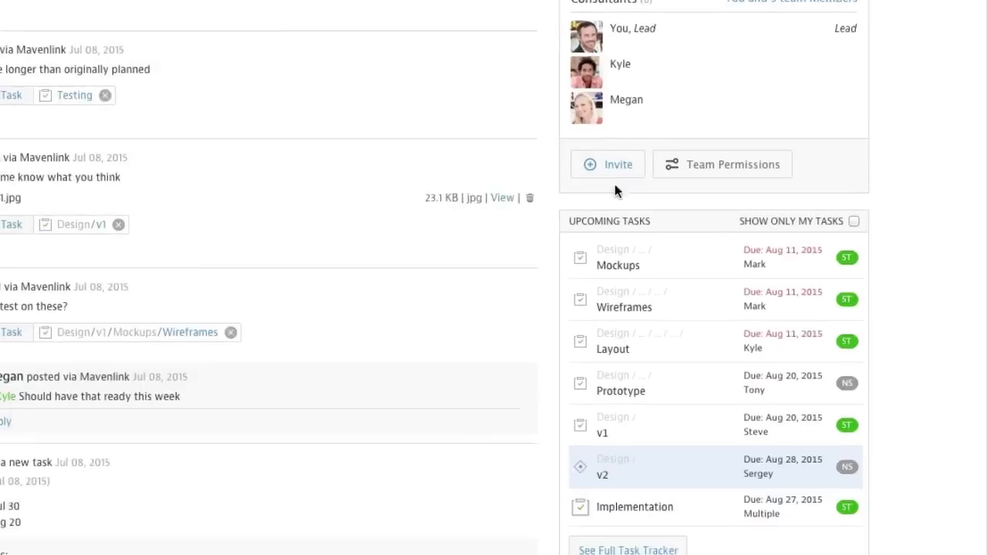
scroll("down", 3)
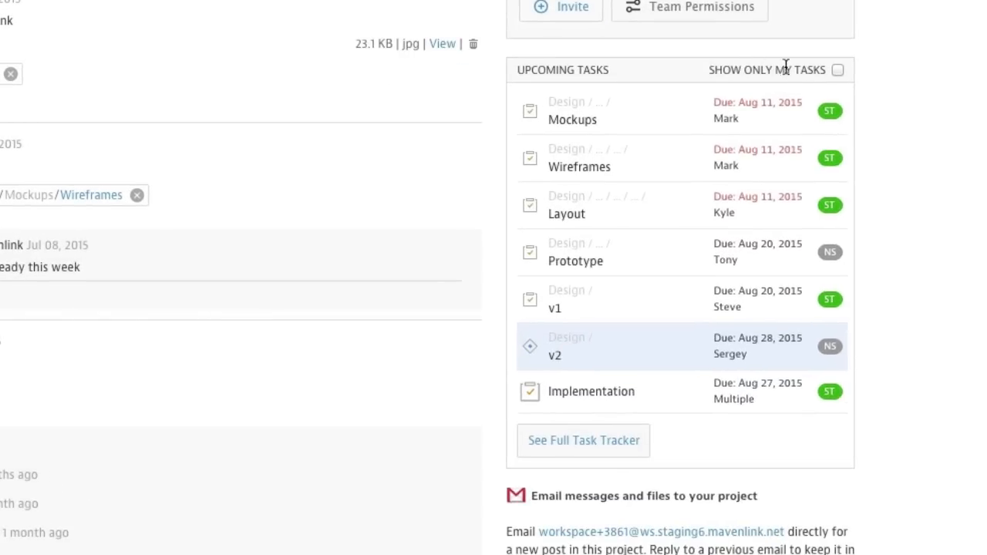
left_click(837, 71)
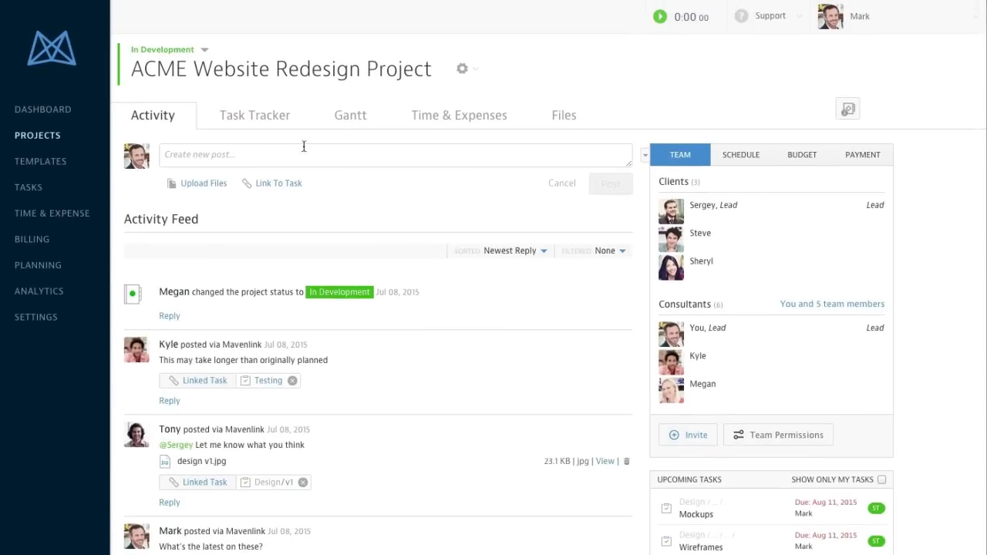
left_click(254, 114)
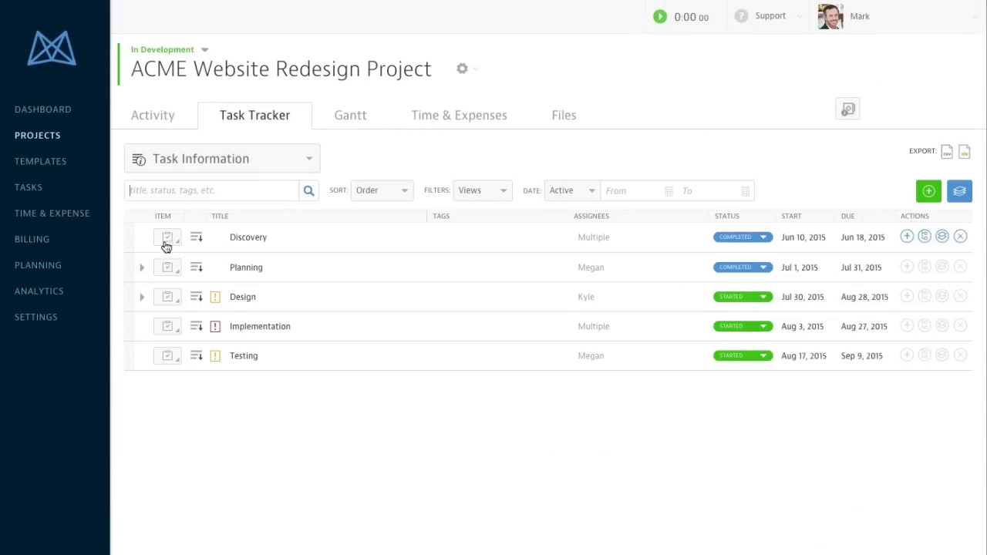
Step: Expand the Planning and Design tasks, then return to Activity and start a new post
left_click(142, 267)
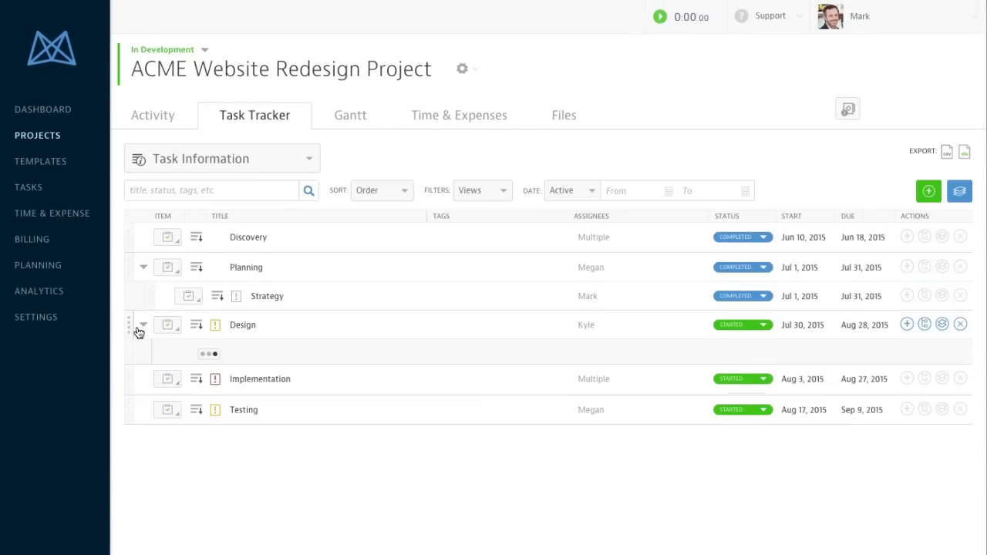
left_click(350, 114)
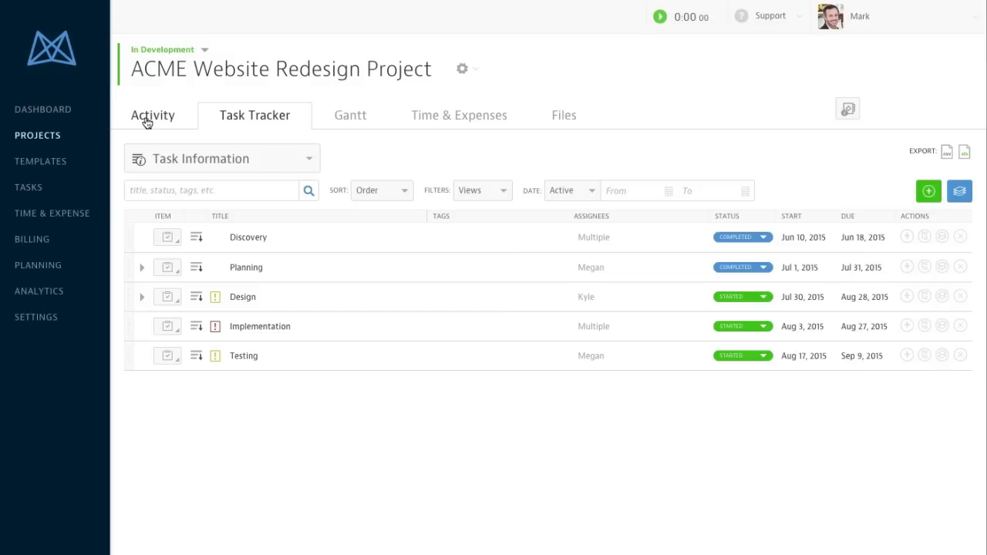
left_click(153, 115)
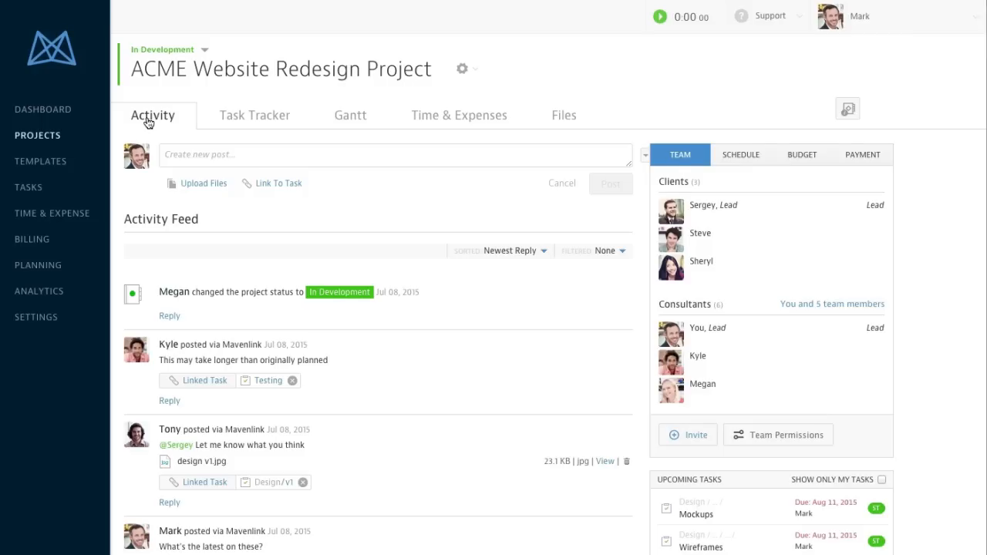
left_click(395, 154)
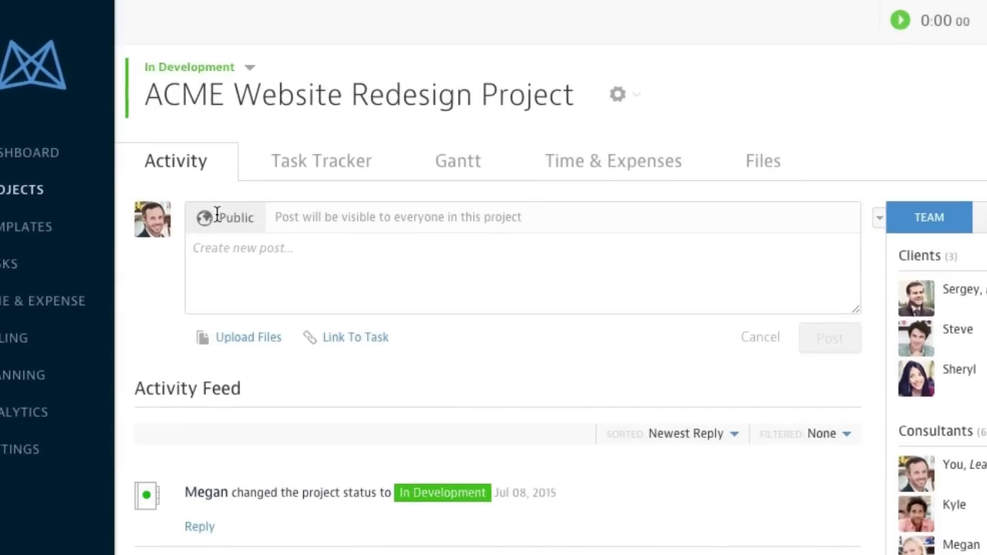
mouse_move(234, 312)
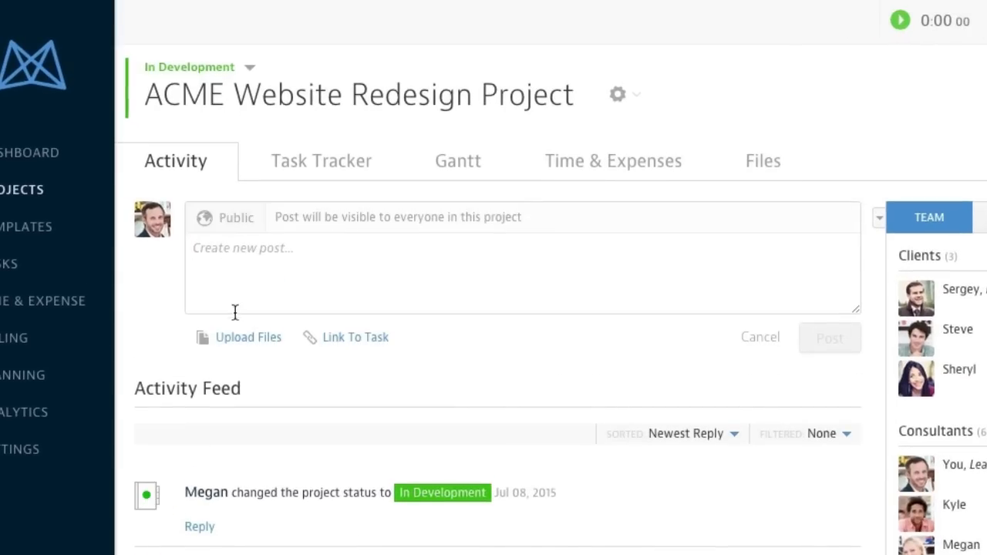
Step: Attach the Planning Notes (1).txt file to the new post draft
left_click(247, 336)
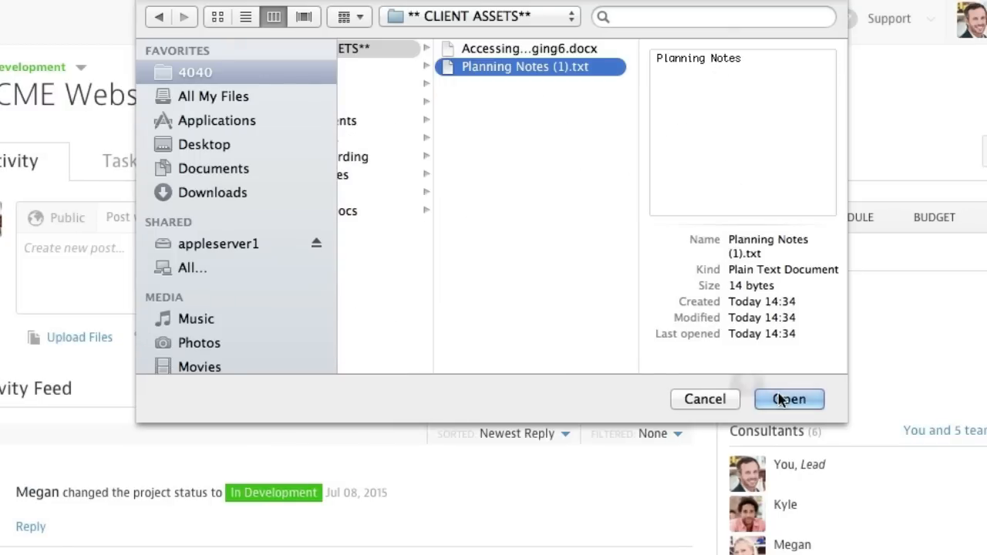
left_click(789, 398)
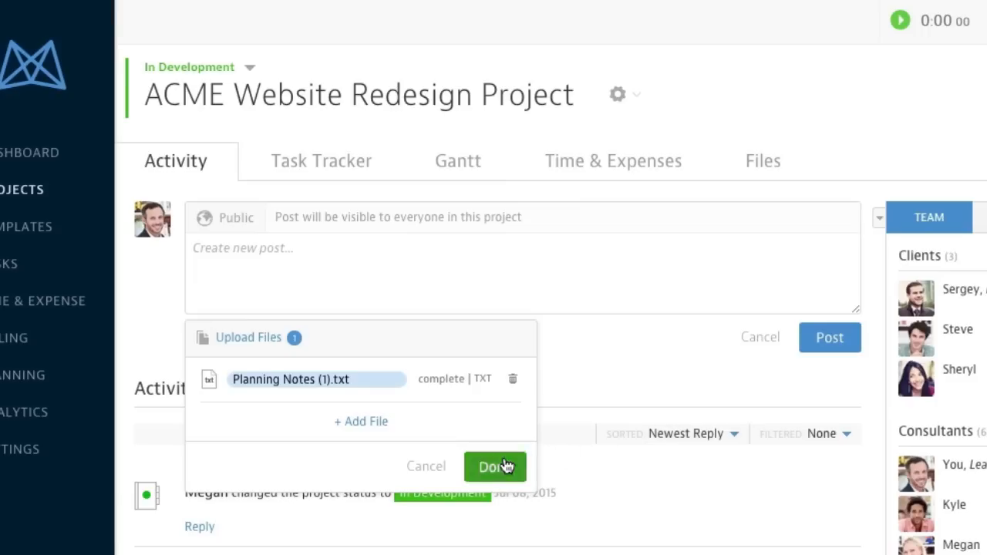
left_click(493, 466)
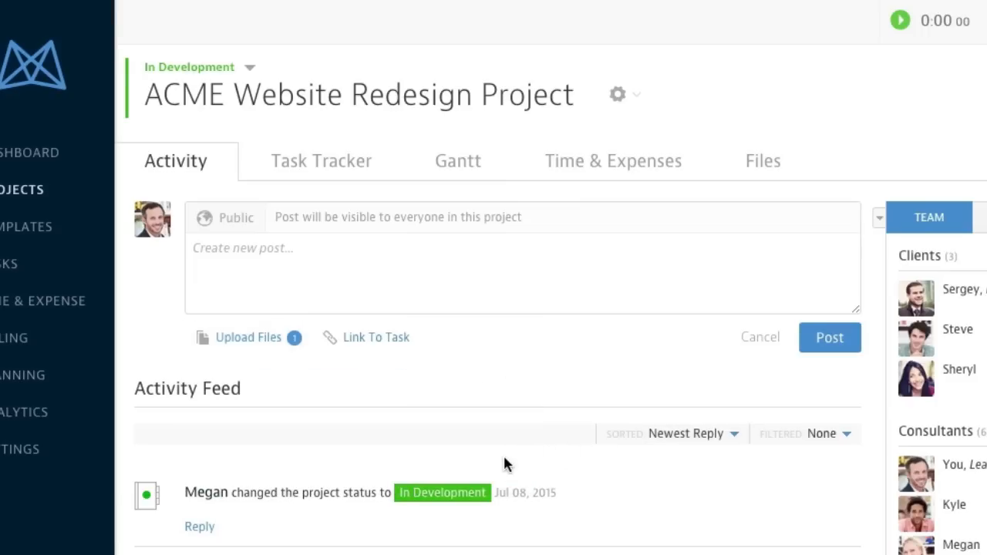
Step: Make the post Private, add the scope-changes message, and link it to the Planning task
left_click(225, 216)
type("@megan, here are the notes about the scope changes")
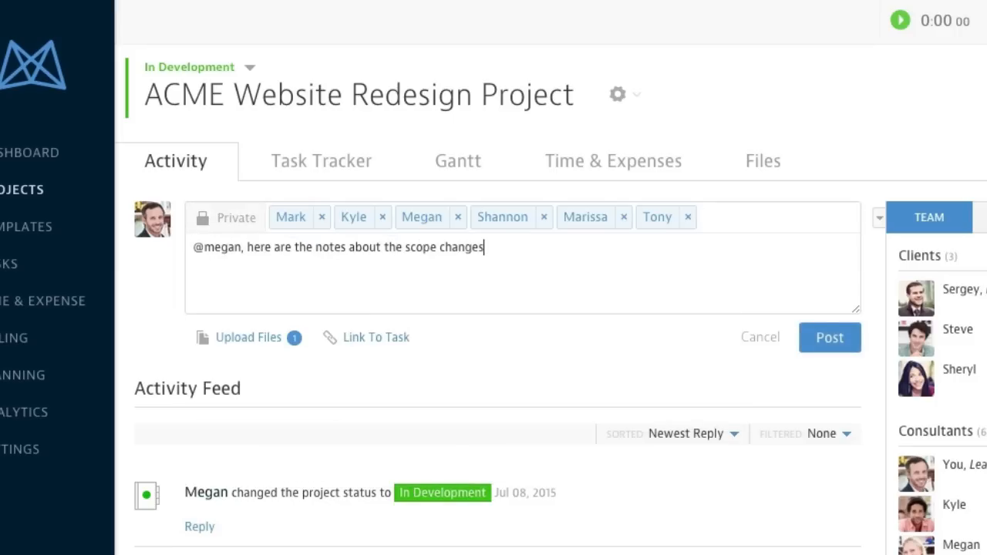
left_click(376, 336)
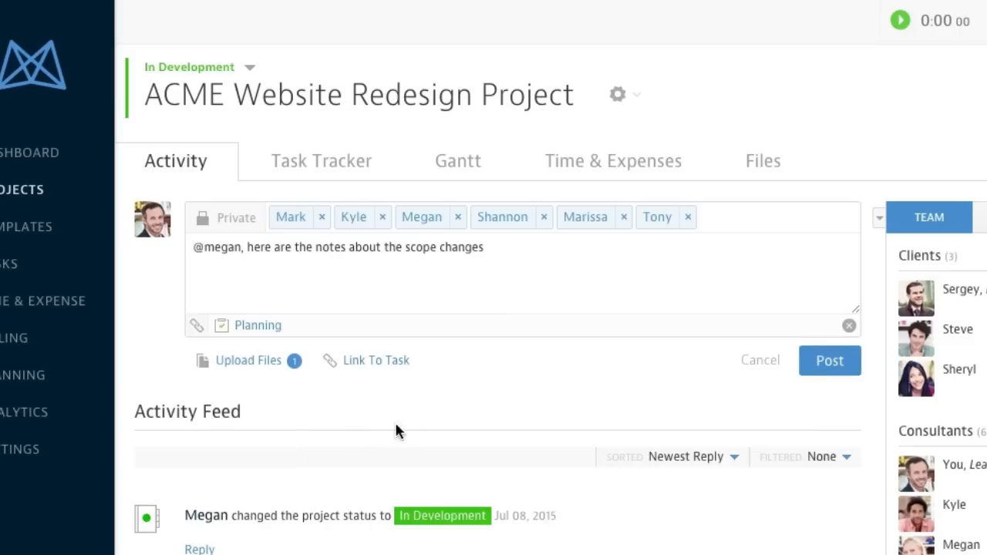
left_click(829, 360)
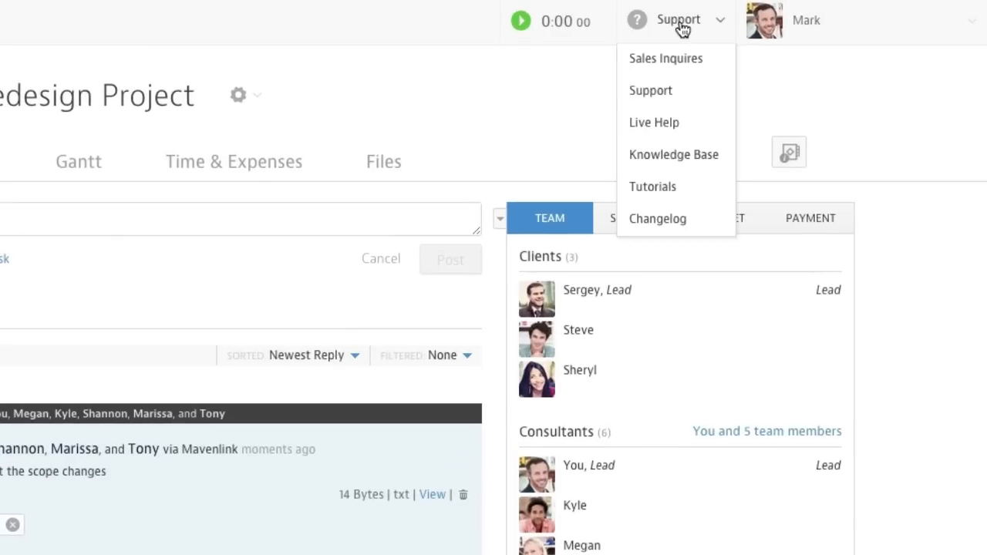
mouse_move(654, 123)
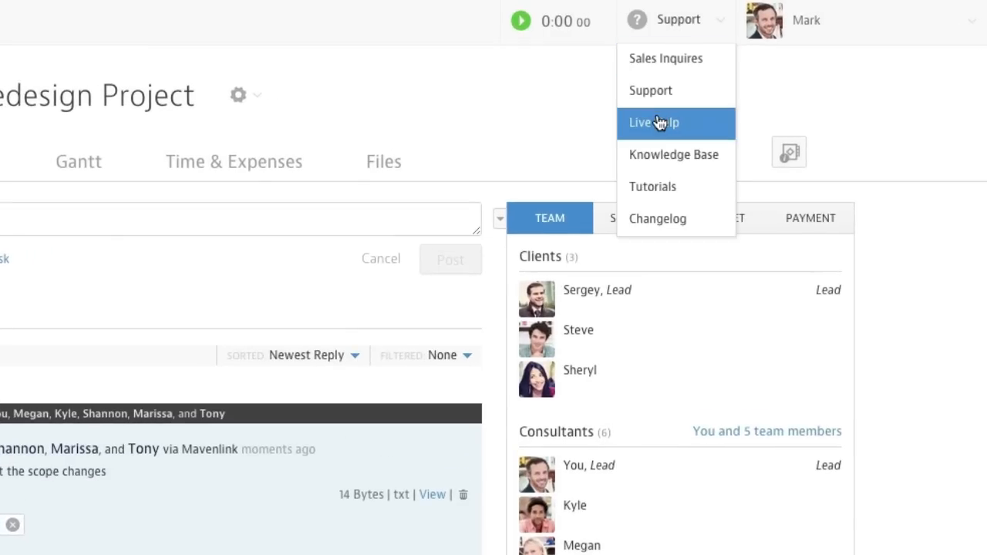